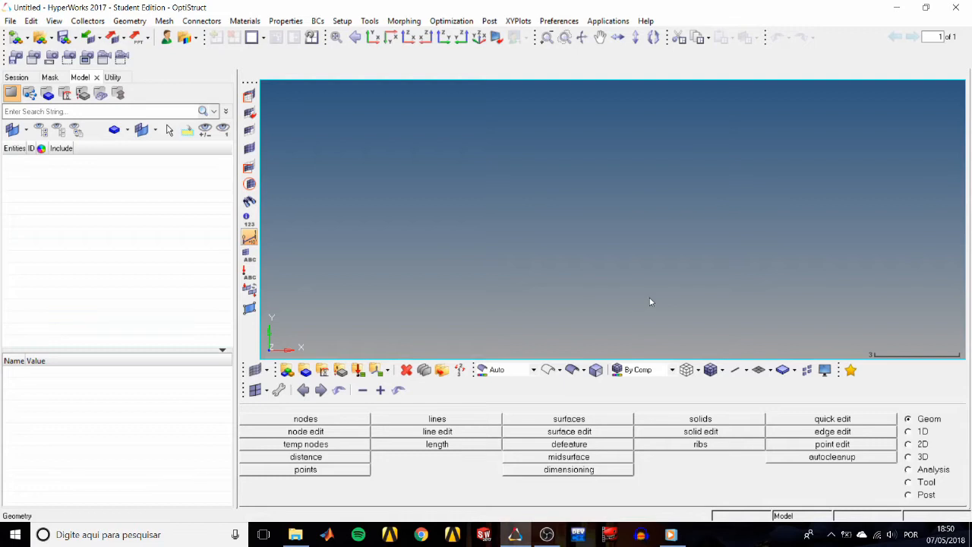
mouse_move(625, 304)
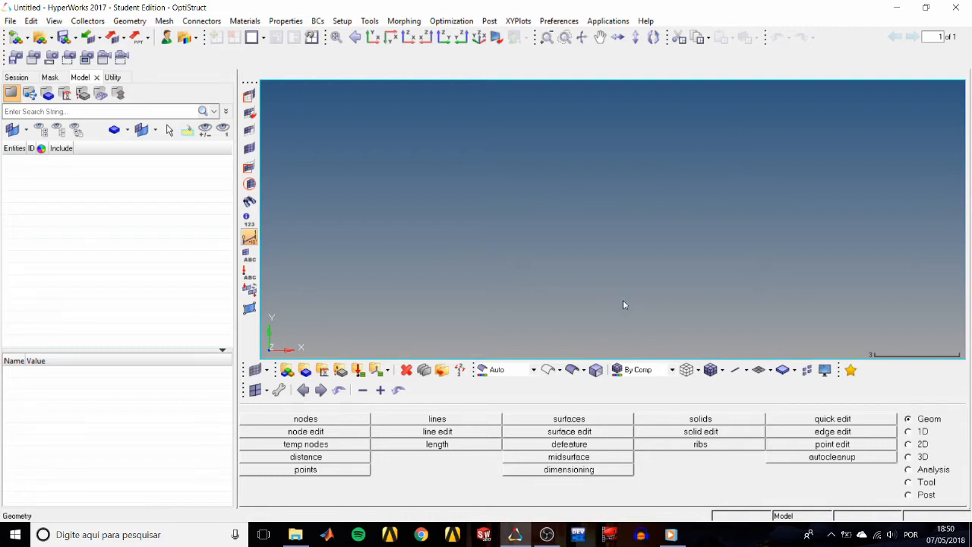
mouse_move(362, 213)
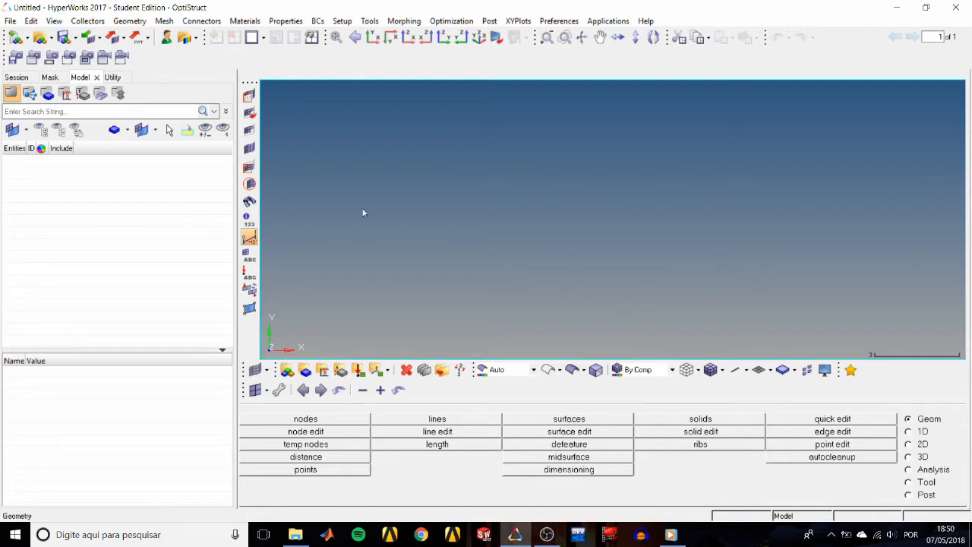
Step: Open the bumper.hm model from the hm folder via File > Open > Model
click(9, 21)
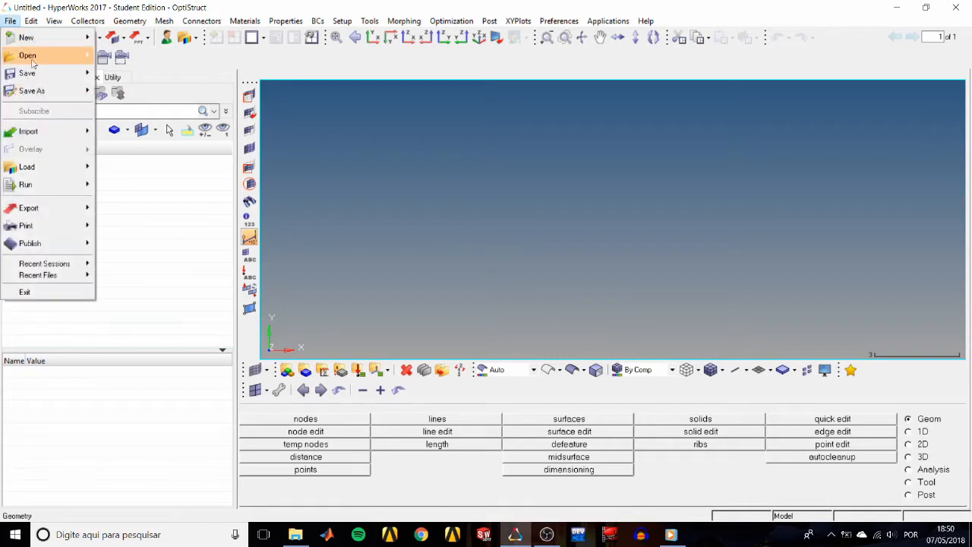
click(28, 55)
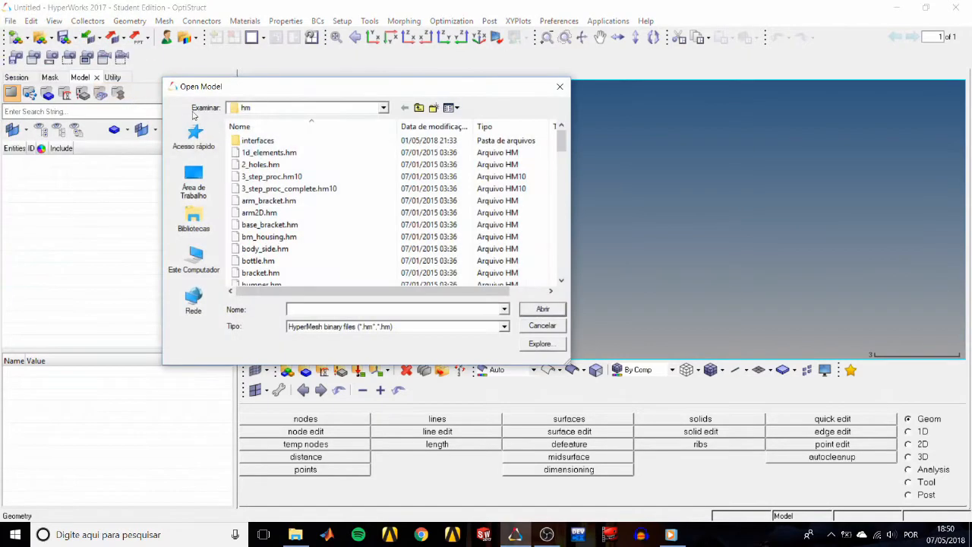
mouse_move(334, 213)
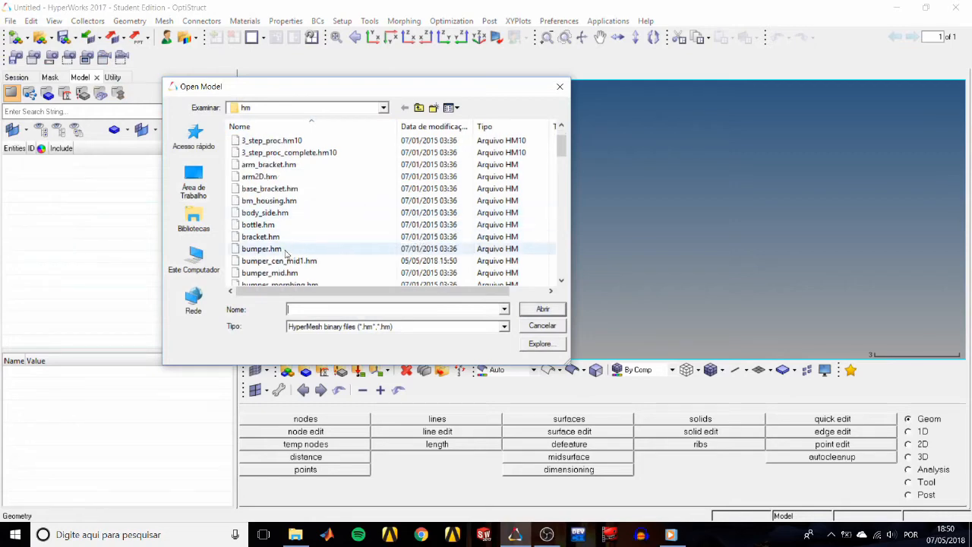
click(542, 325)
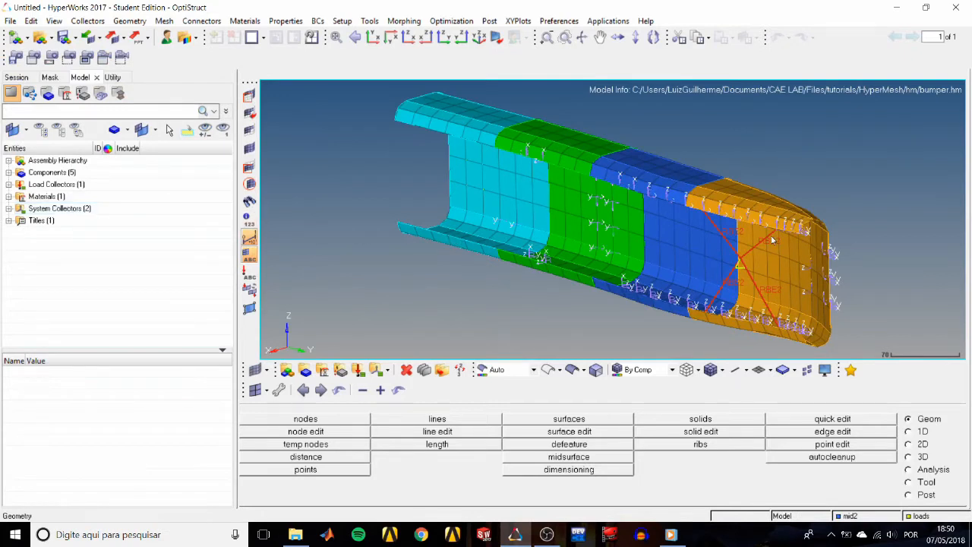
mouse_move(853, 347)
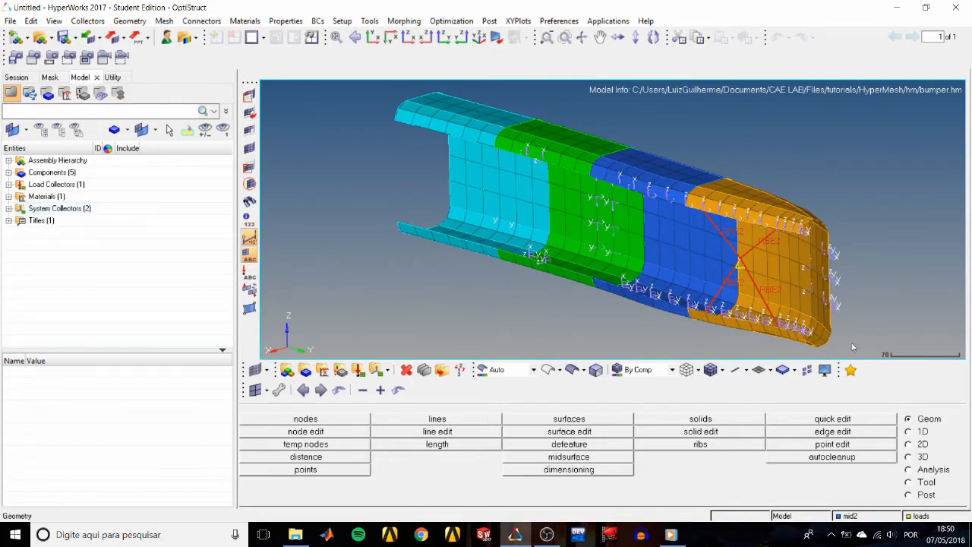
Step: Open the Translate tool from the Tool page and zoom in on the cyan bumper end
click(925, 481)
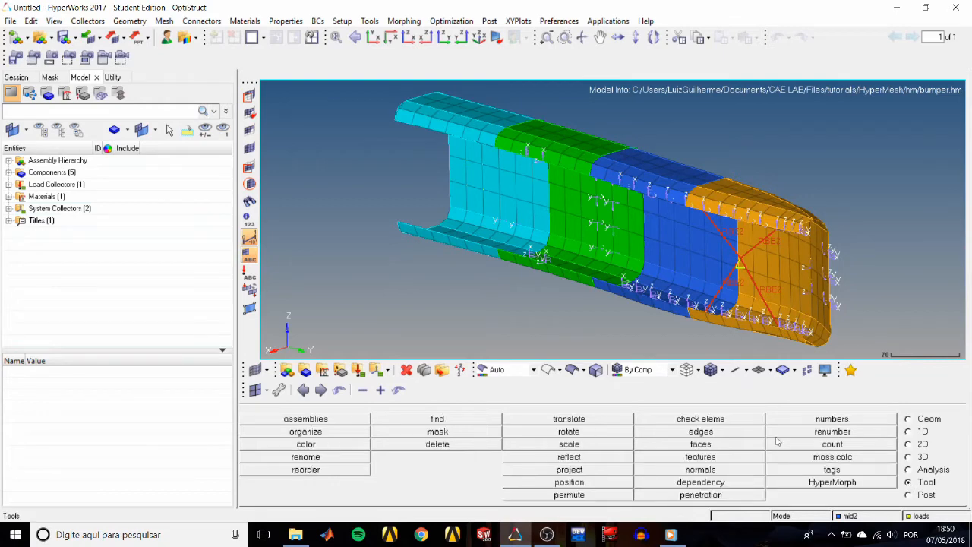
click(568, 418)
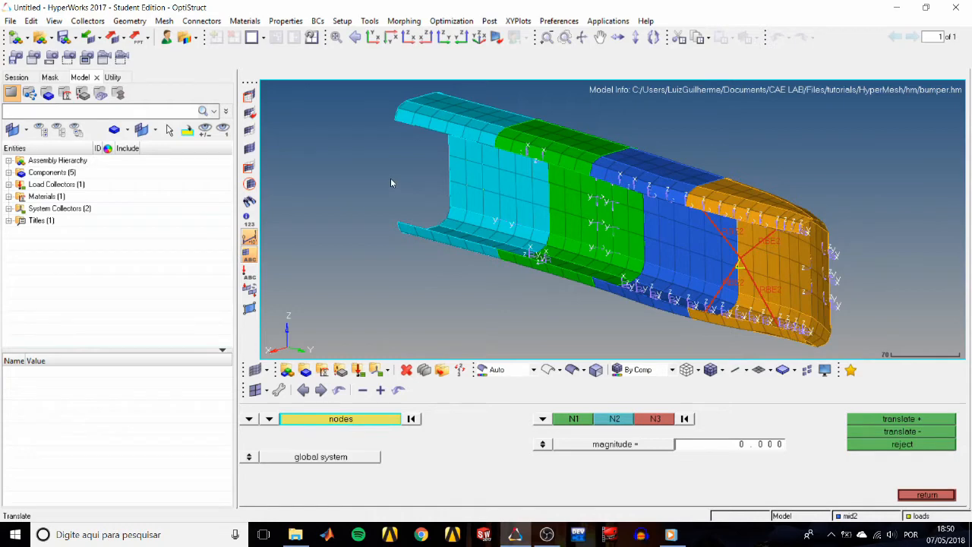
mouse_move(435, 203)
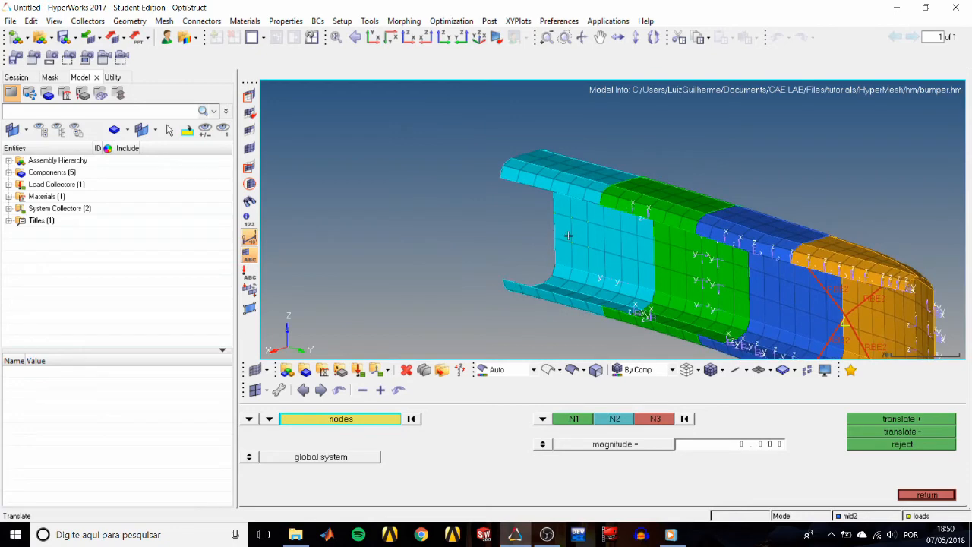
mouse_move(578, 233)
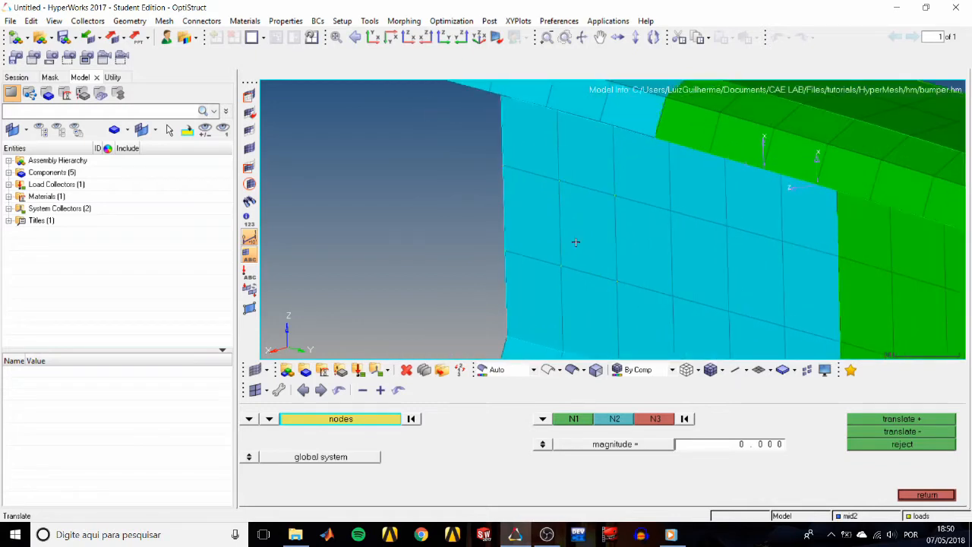
click(560, 266)
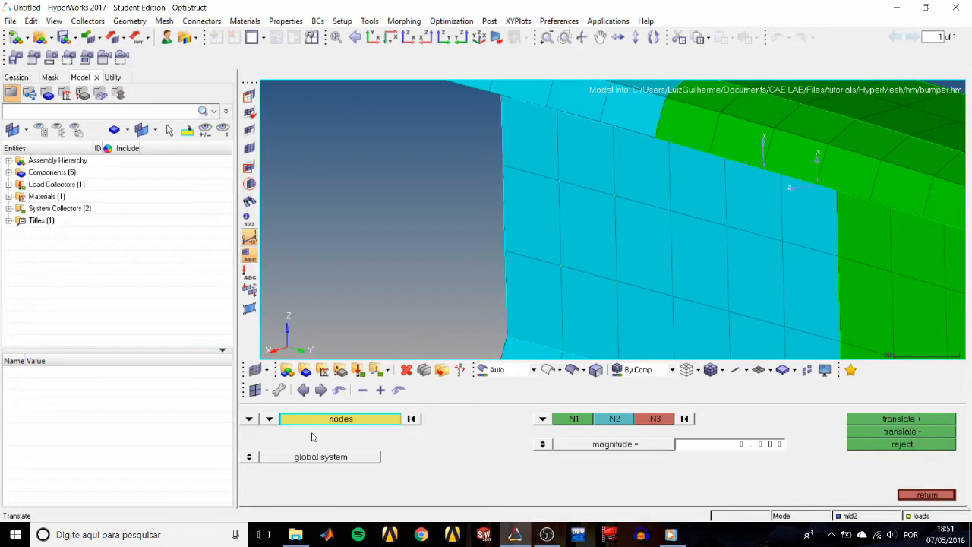
Step: Switch the translate entity type to elems and window-select a block of cyan wall elements
click(341, 418)
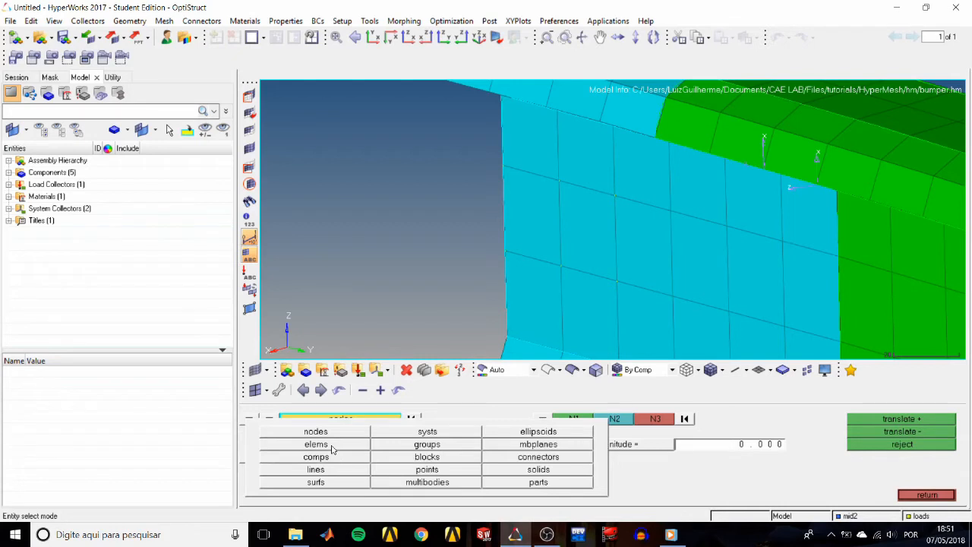
click(315, 444)
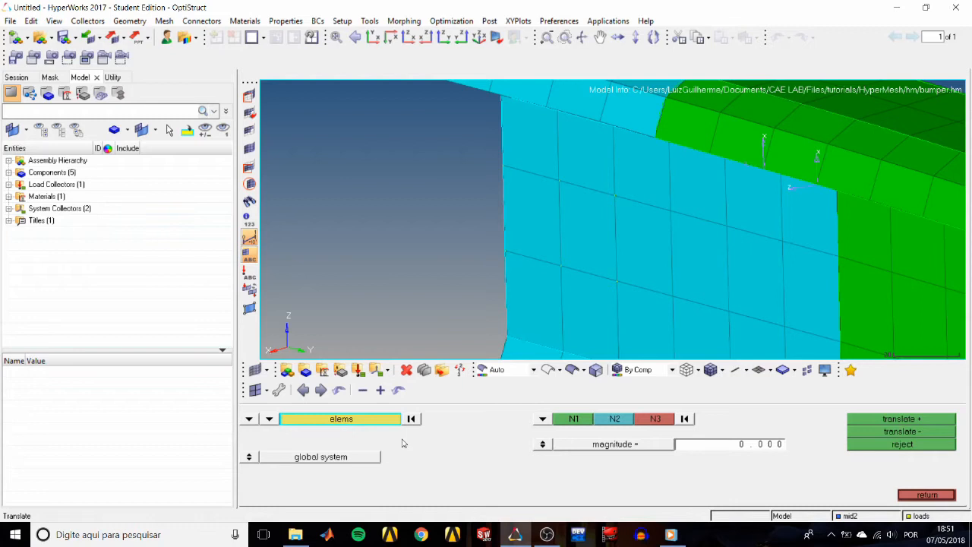
mouse_move(551, 228)
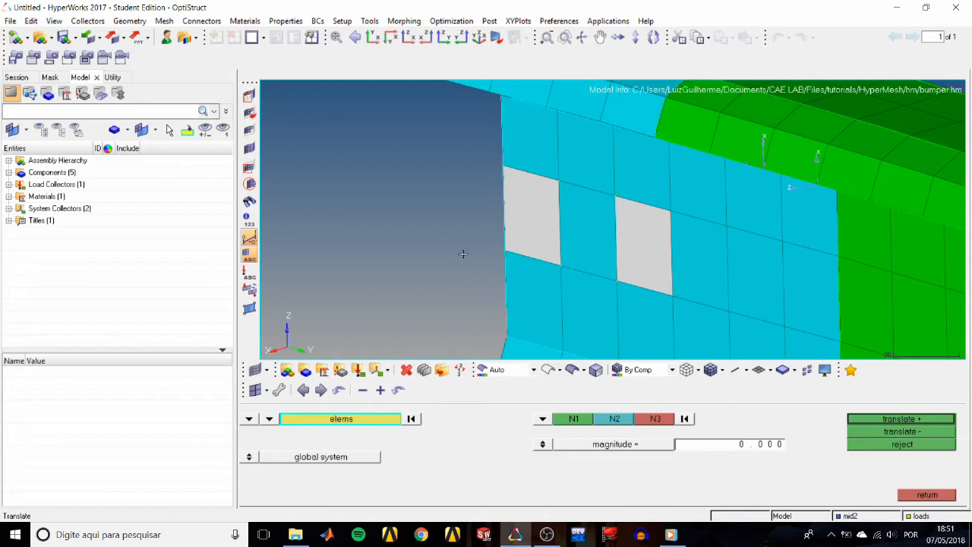
drag(464, 254, 467, 148)
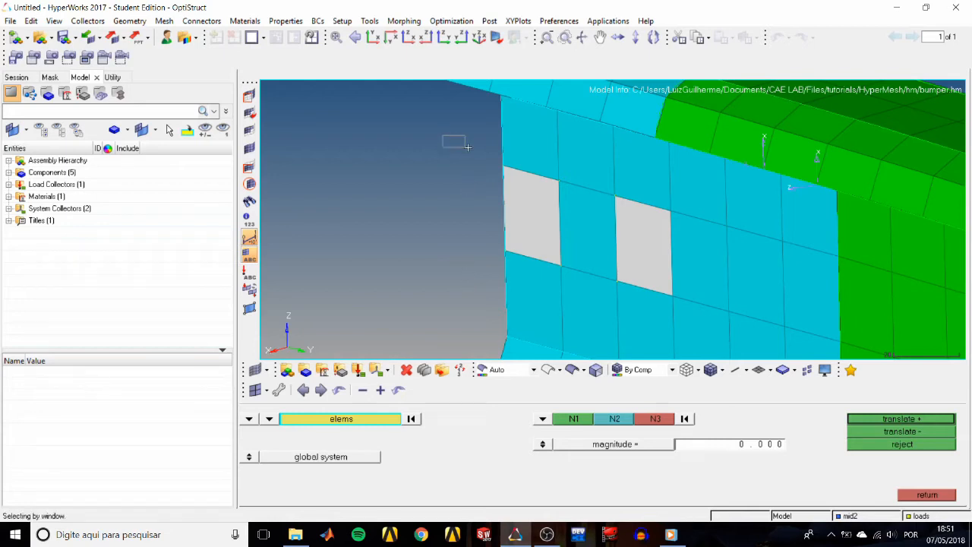
drag(453, 137, 732, 317)
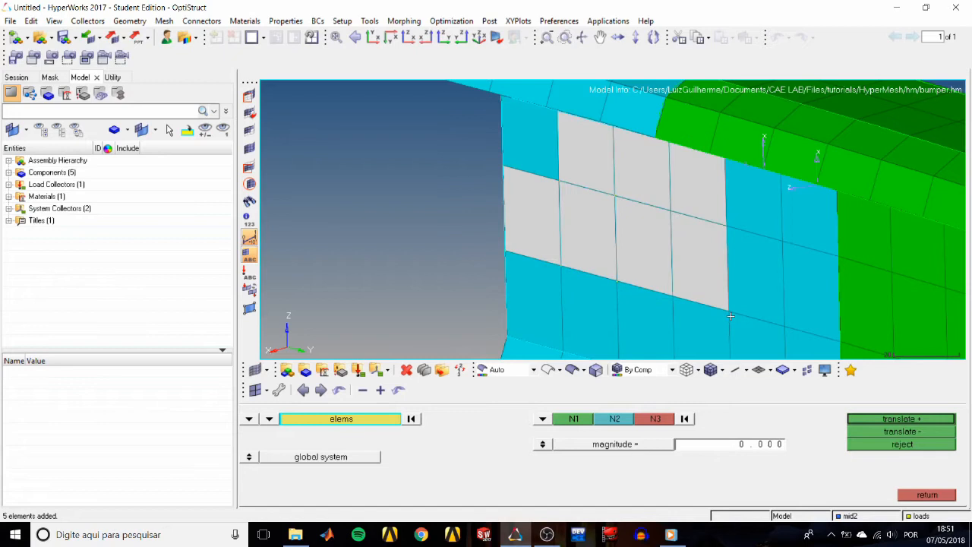
mouse_move(756, 329)
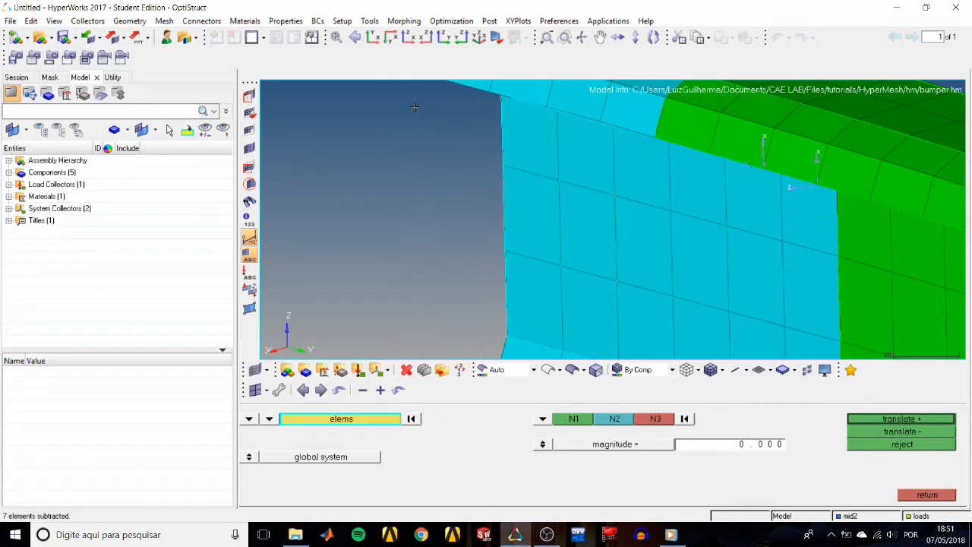
mouse_move(410, 162)
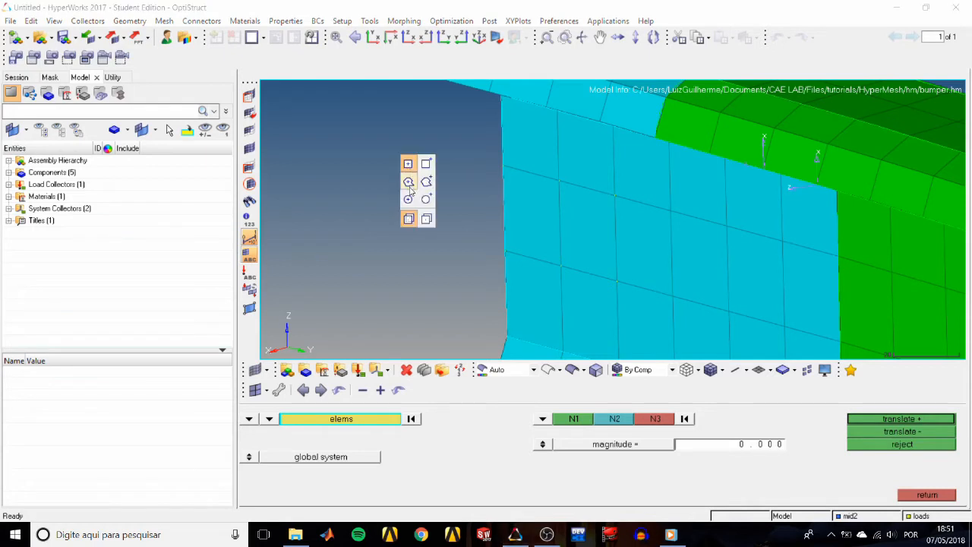
mouse_move(408, 181)
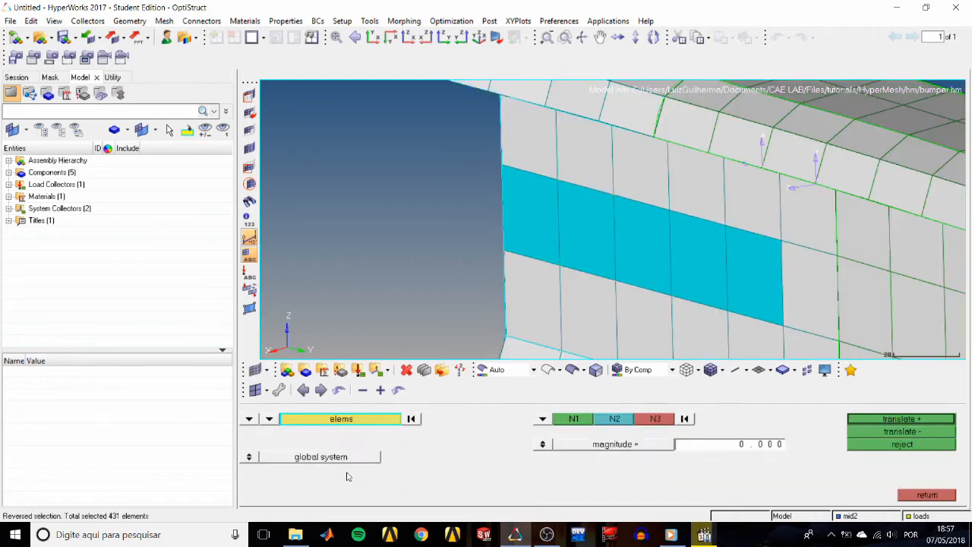
mouse_move(684, 234)
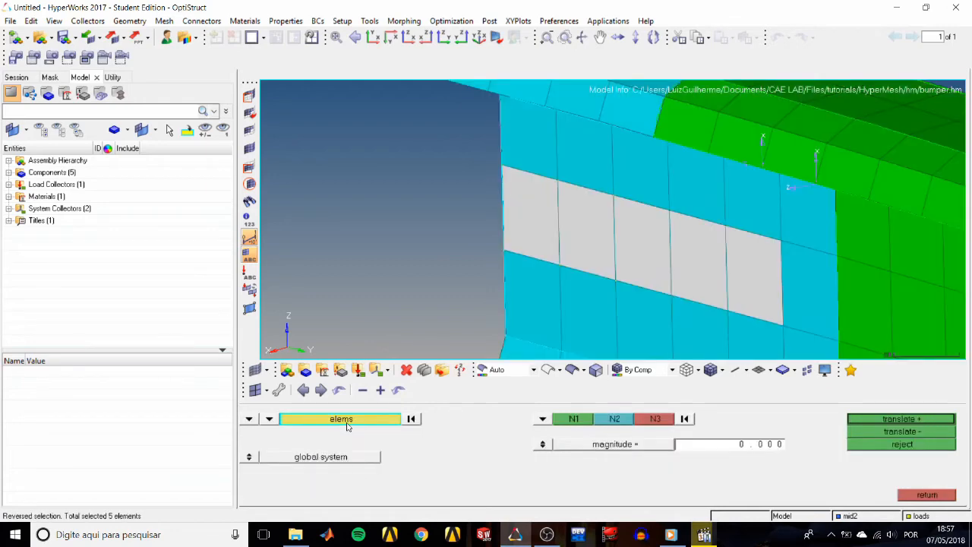
Step: Window-select additional elements on the cyan end wall of the bumper
click(614, 266)
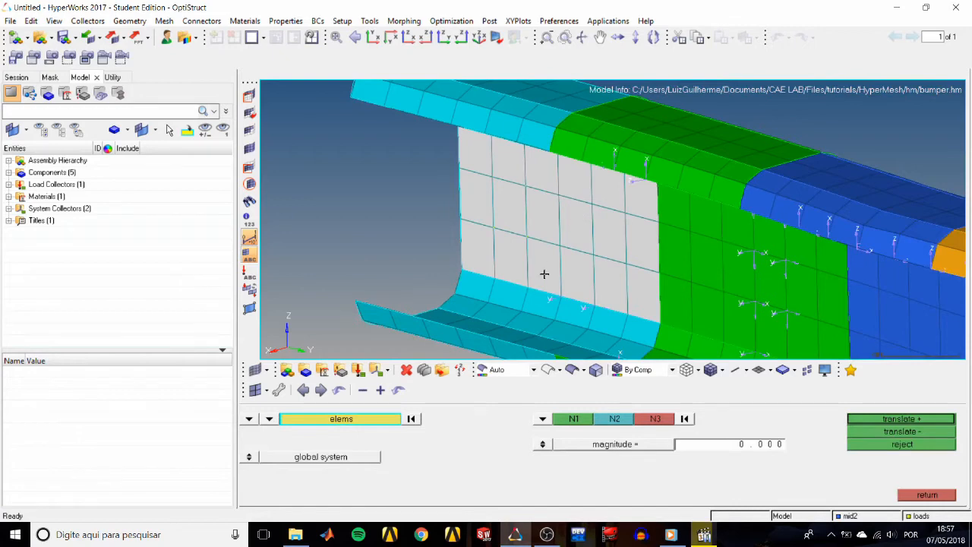
mouse_move(523, 283)
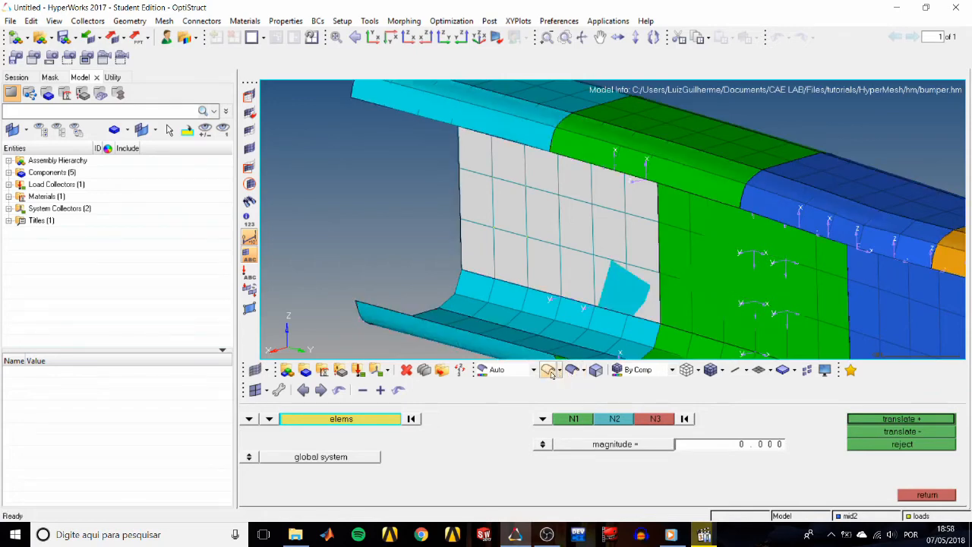
click(549, 370)
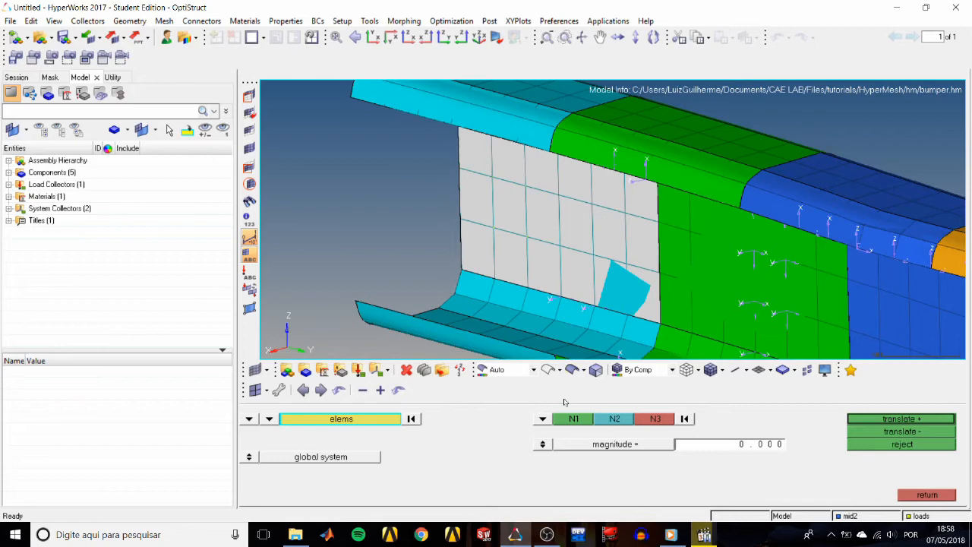
mouse_move(464, 431)
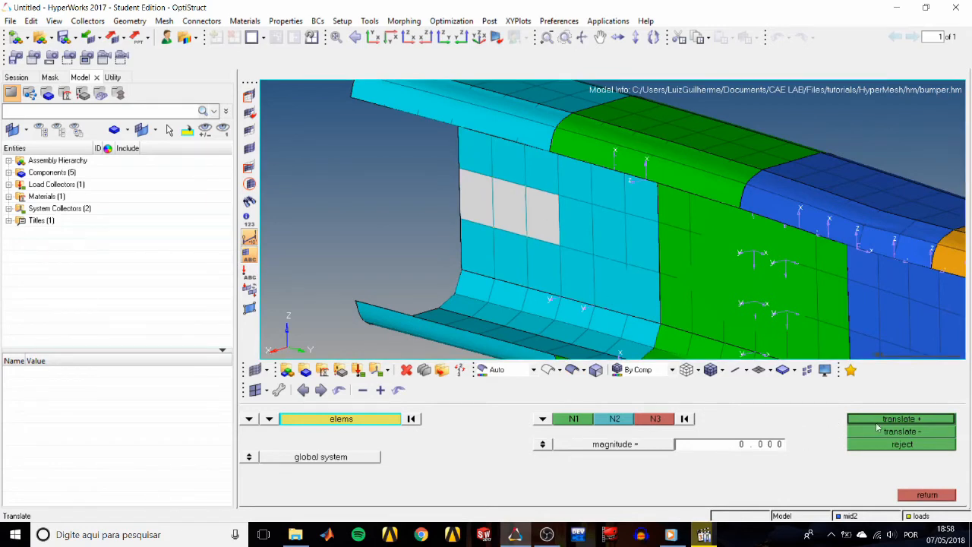
mouse_move(840, 423)
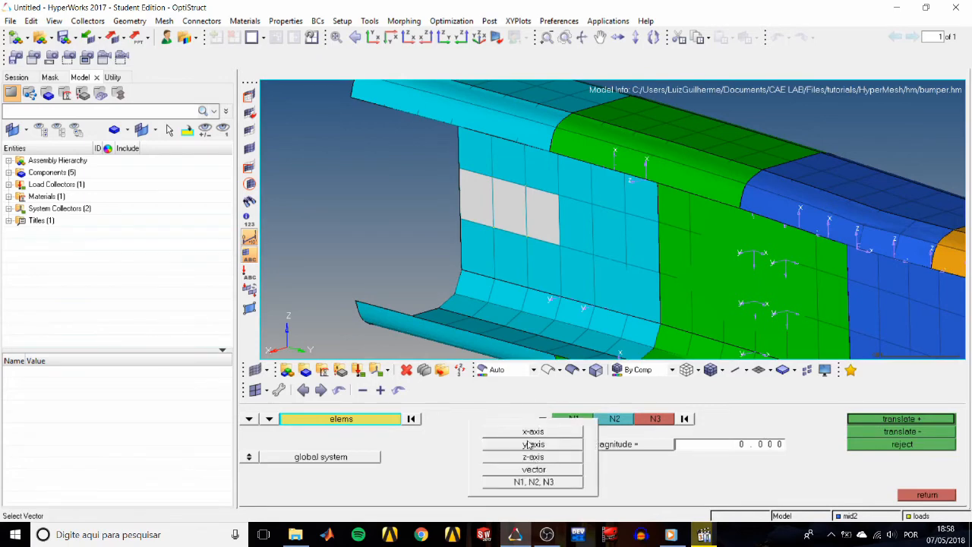
mouse_move(558, 484)
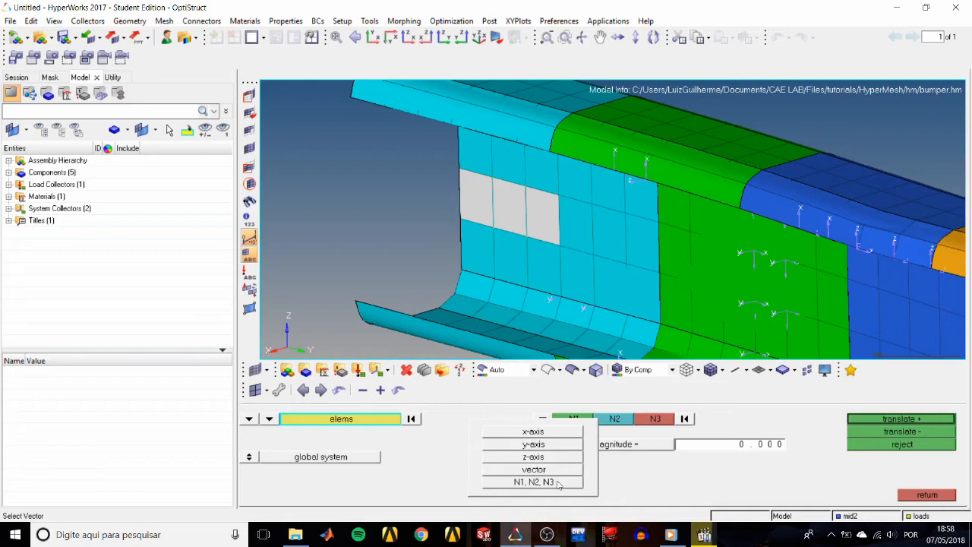
mouse_move(588, 427)
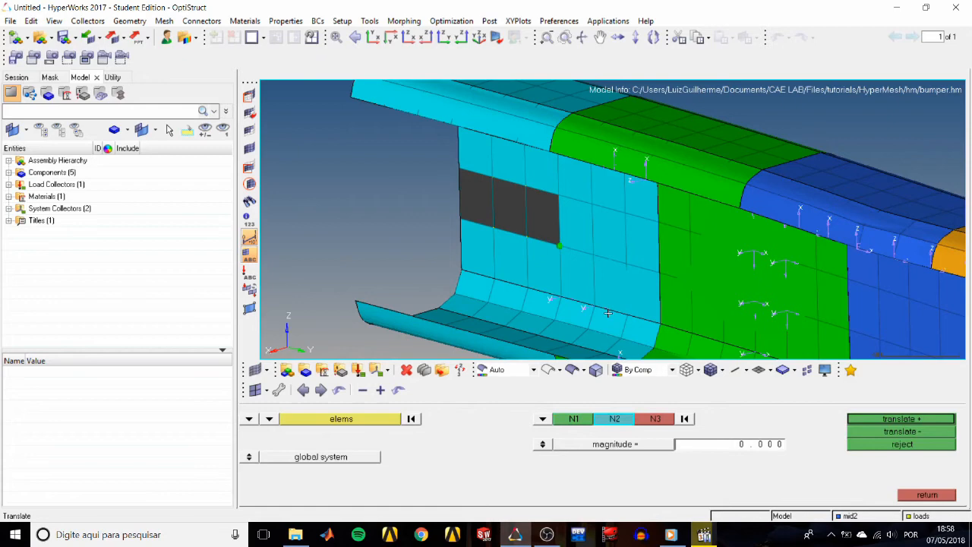
mouse_move(595, 255)
text(1.000)
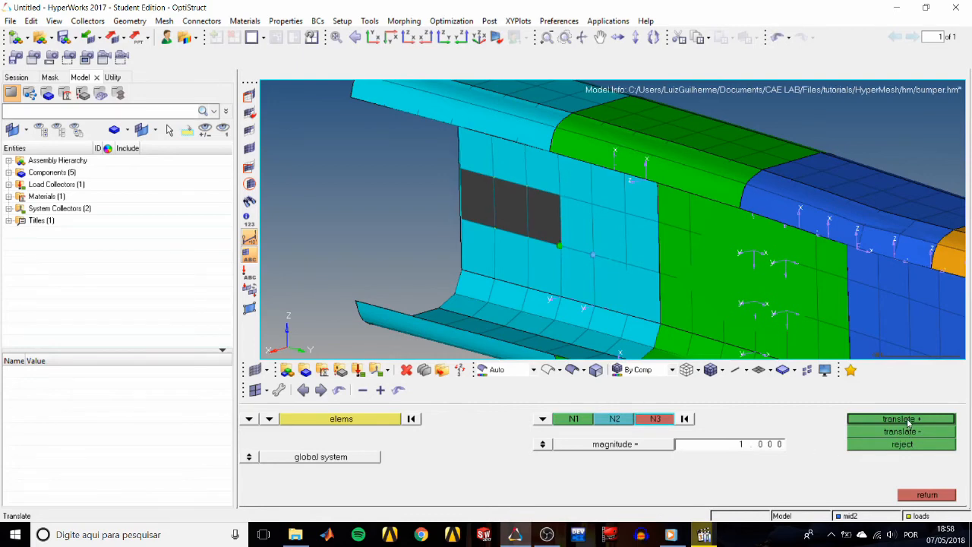
mouse_move(907, 434)
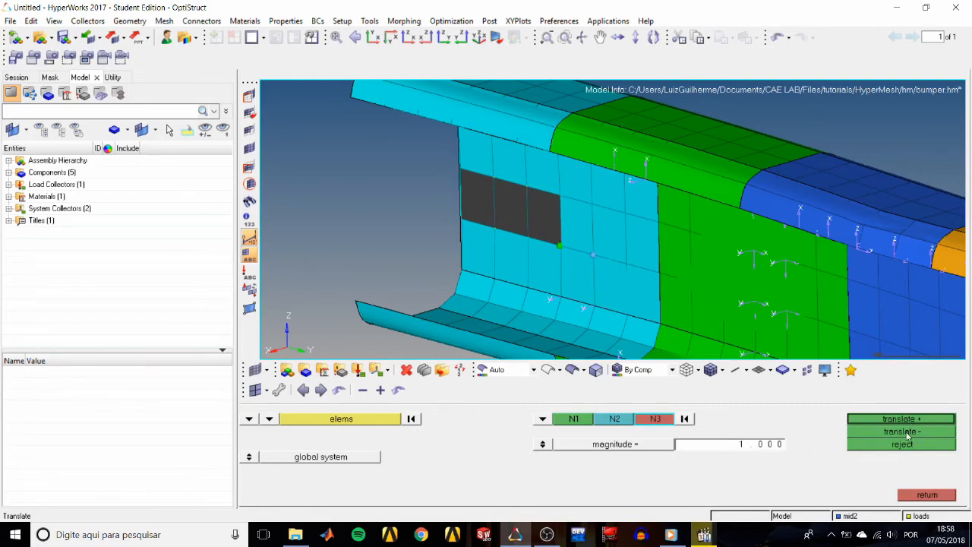
Step: Translate the elements + along the N1–N2 direction, then translate - to restore them
click(901, 418)
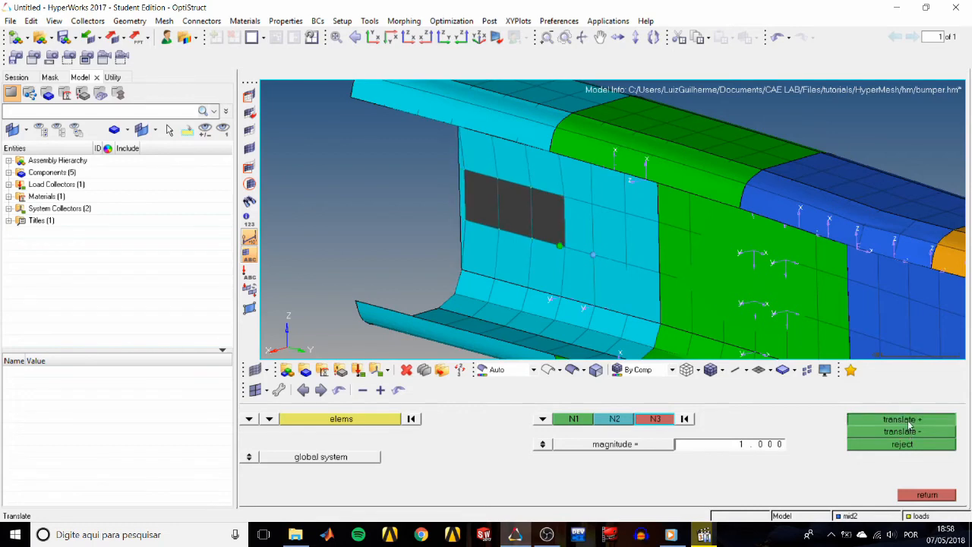
click(902, 418)
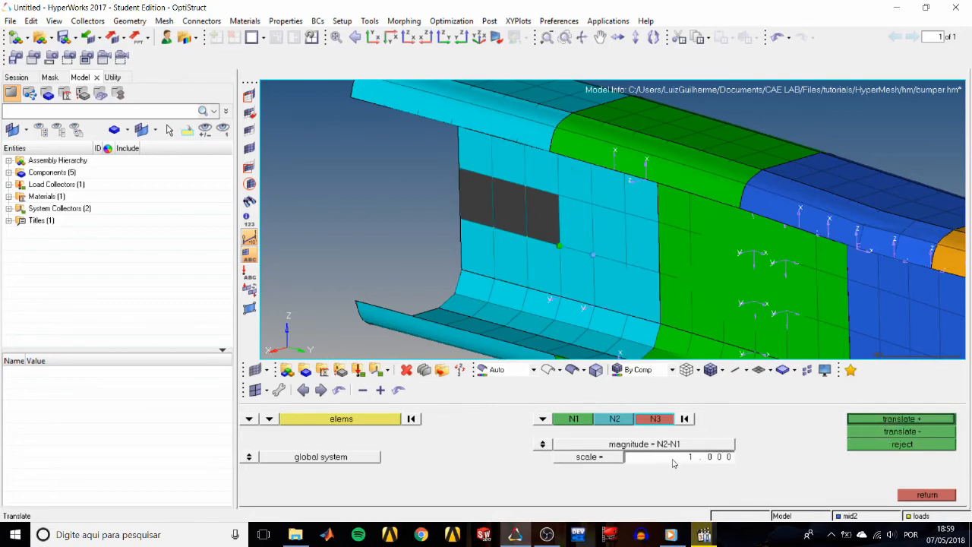
Step: Translate the element block by the N2–N1 distance at scale 1.000
click(900, 418)
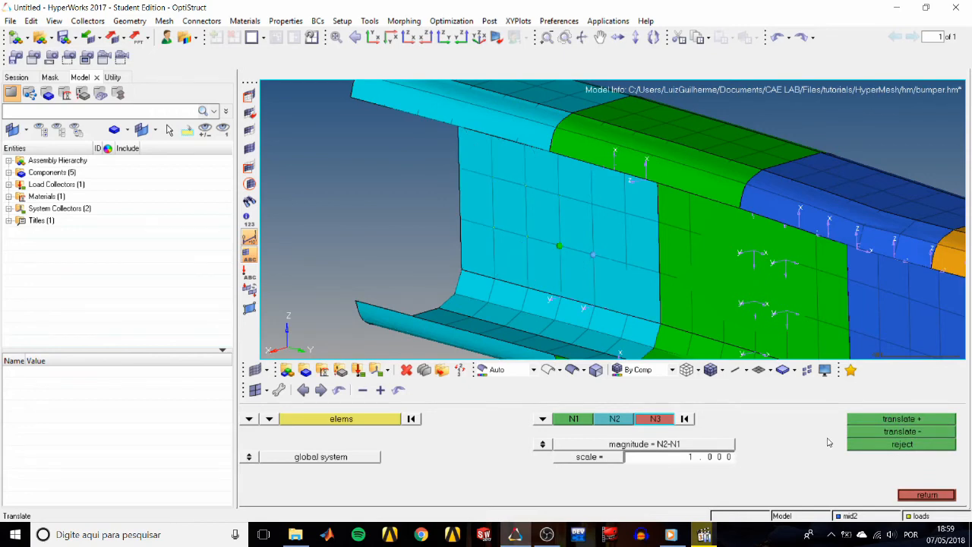
mouse_move(795, 460)
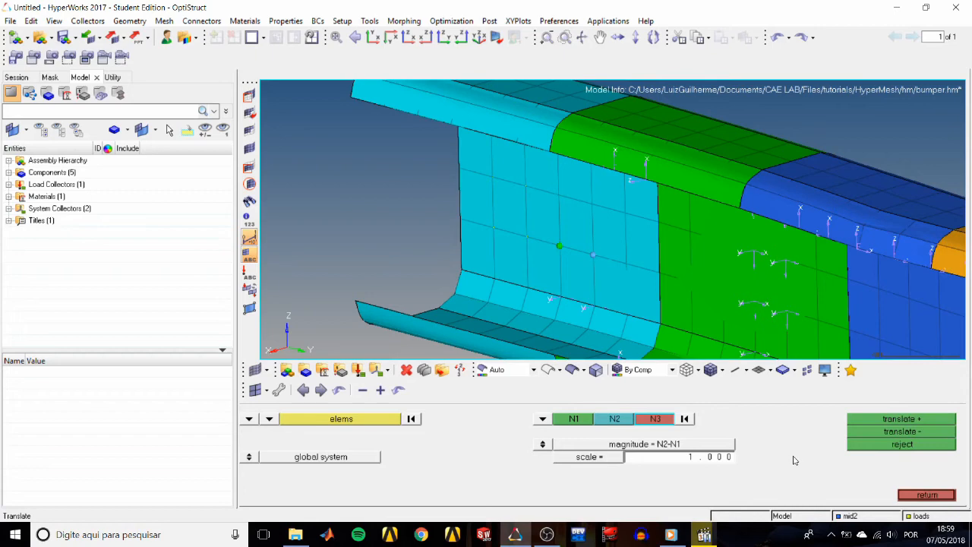
mouse_move(790, 460)
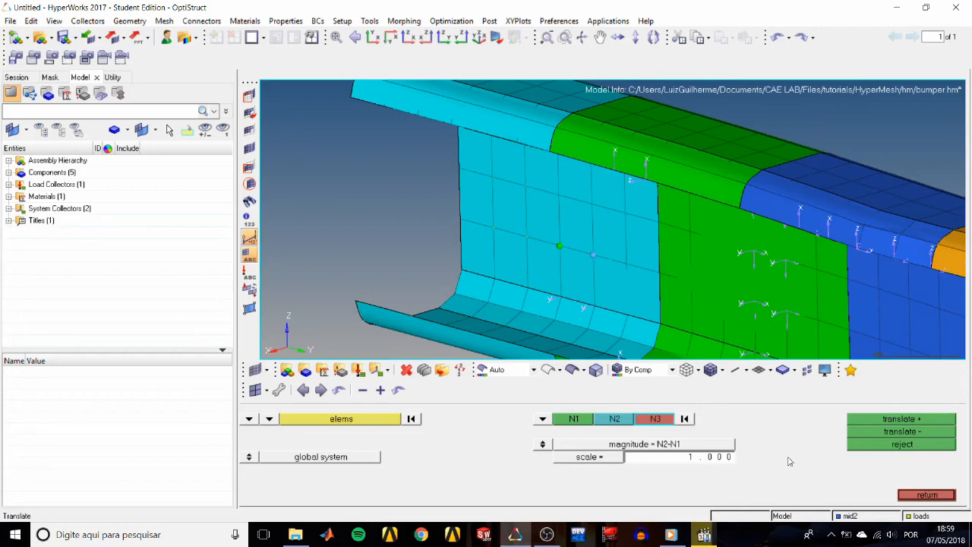
mouse_move(771, 452)
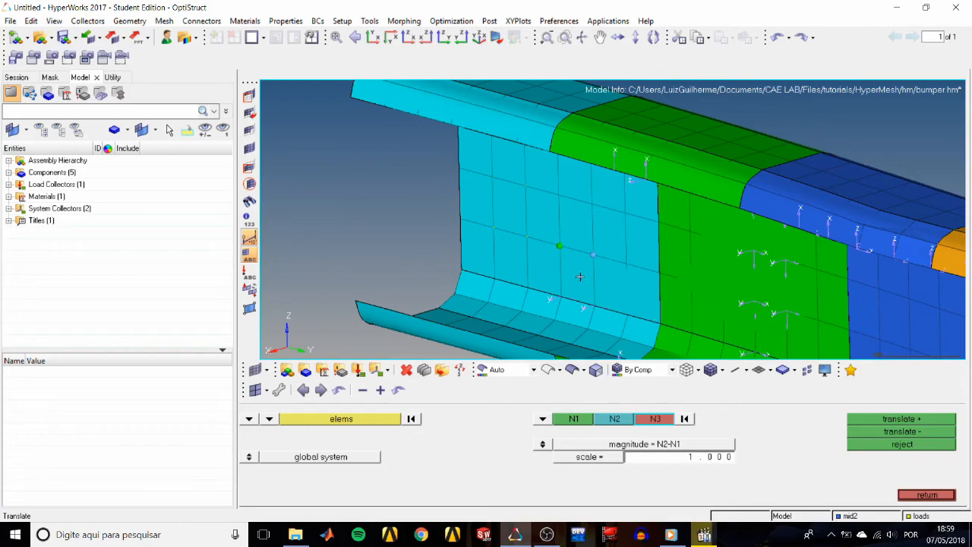
mouse_move(621, 283)
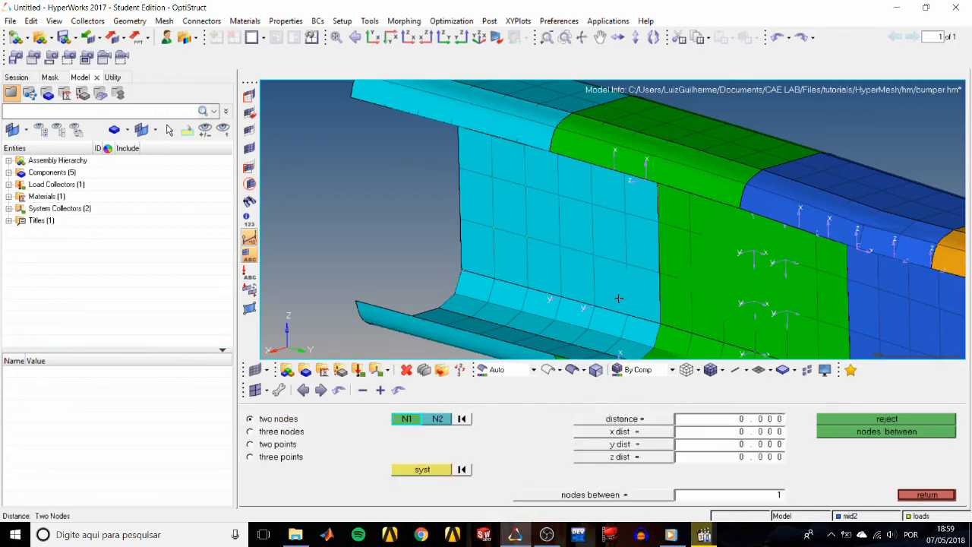
mouse_move(510, 456)
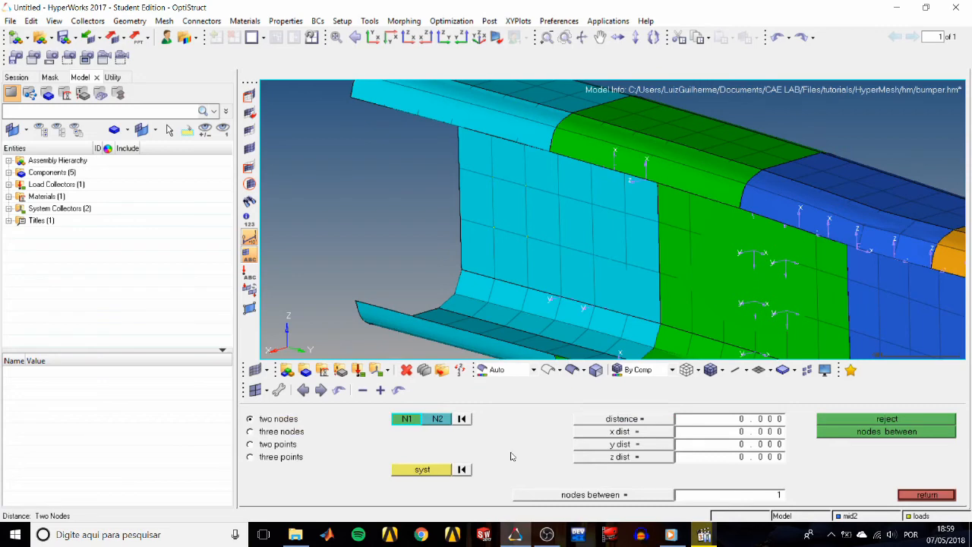
mouse_move(440, 444)
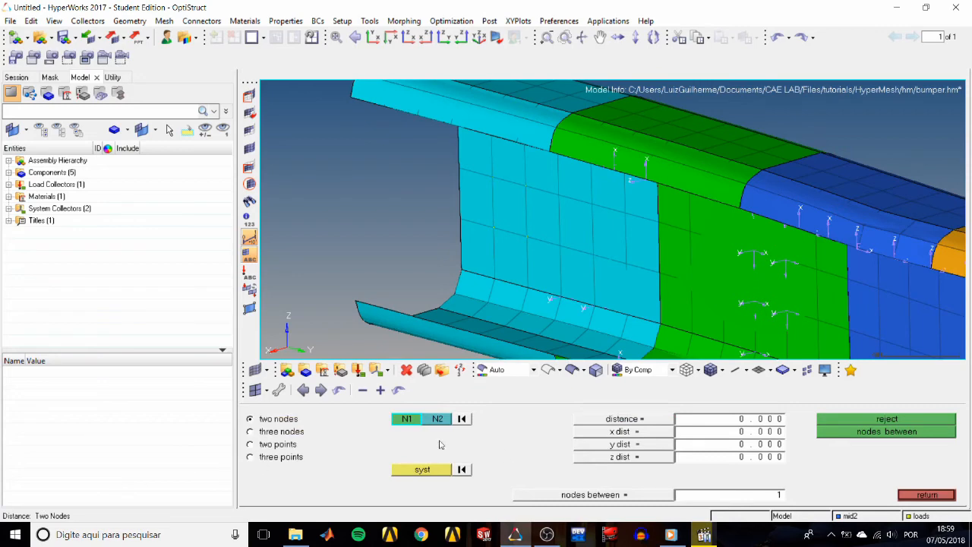
mouse_move(469, 444)
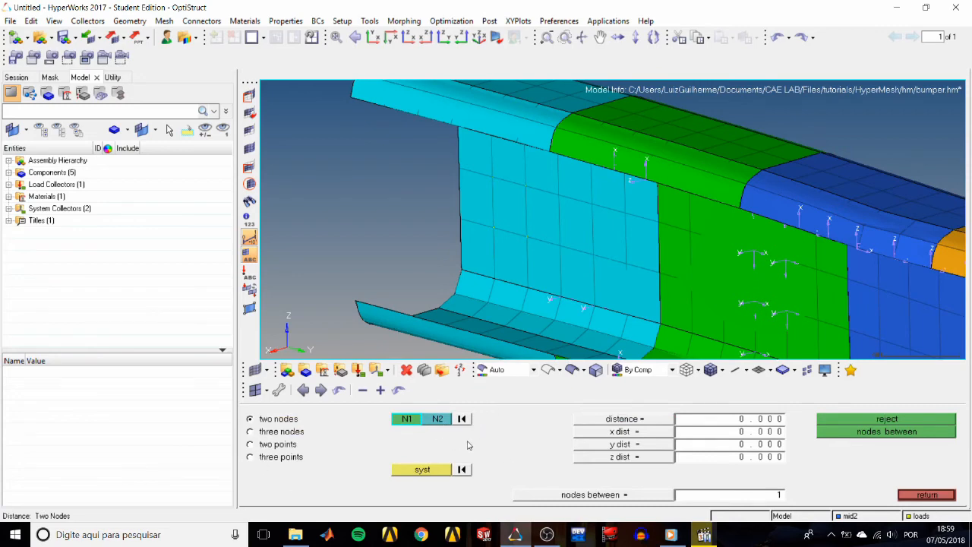
mouse_move(498, 451)
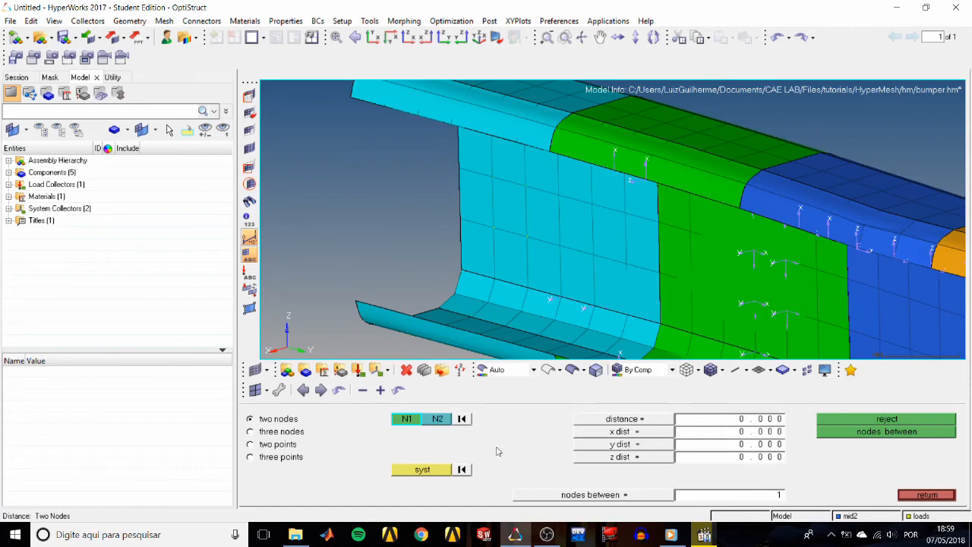
click(571, 247)
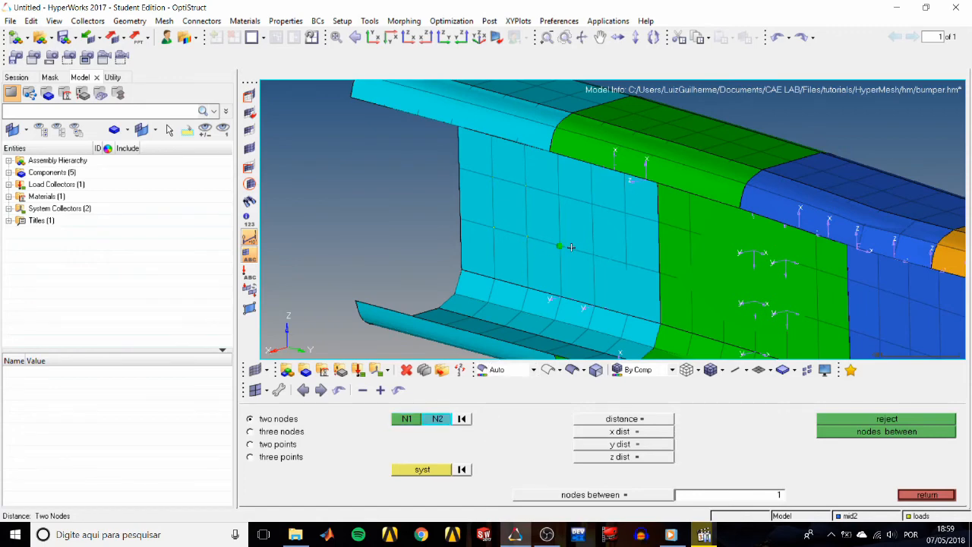
click(593, 254)
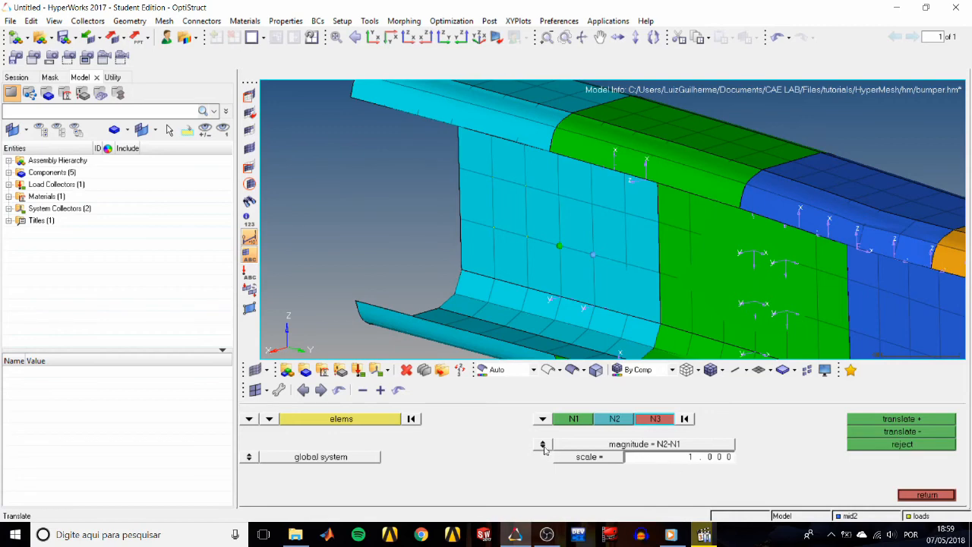
Step: Switch the magnitude toggle back to 'magnitude =' for a typed numeric distance
click(543, 444)
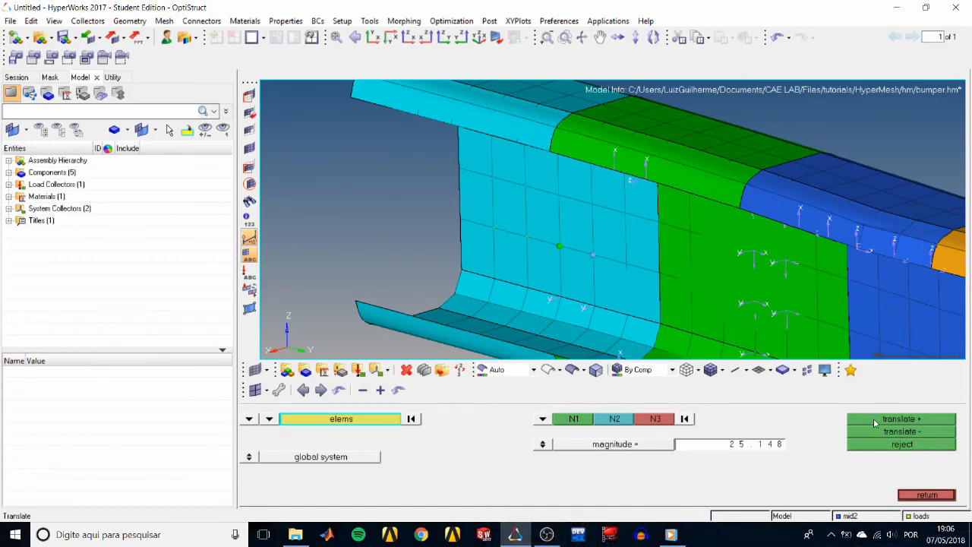
mouse_move(817, 423)
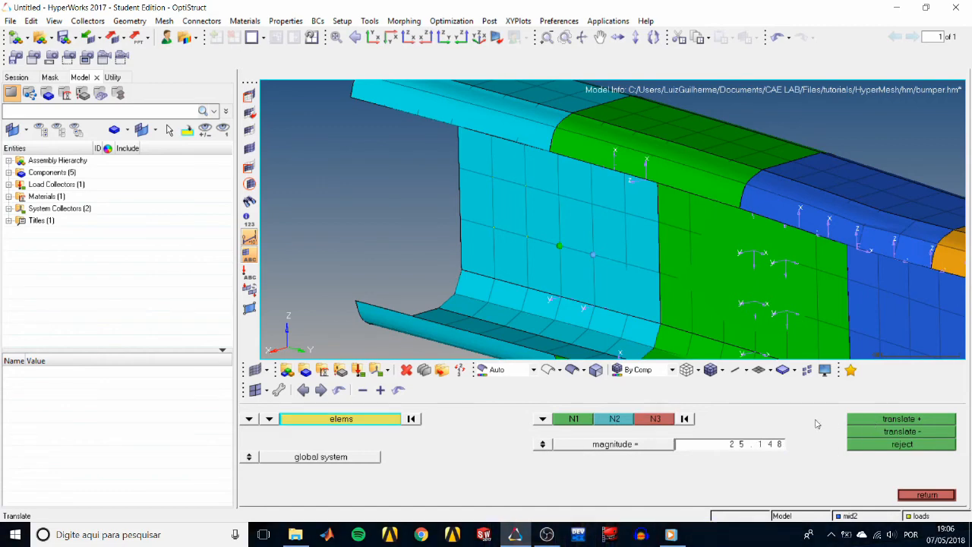
mouse_move(677, 472)
text(8.750)
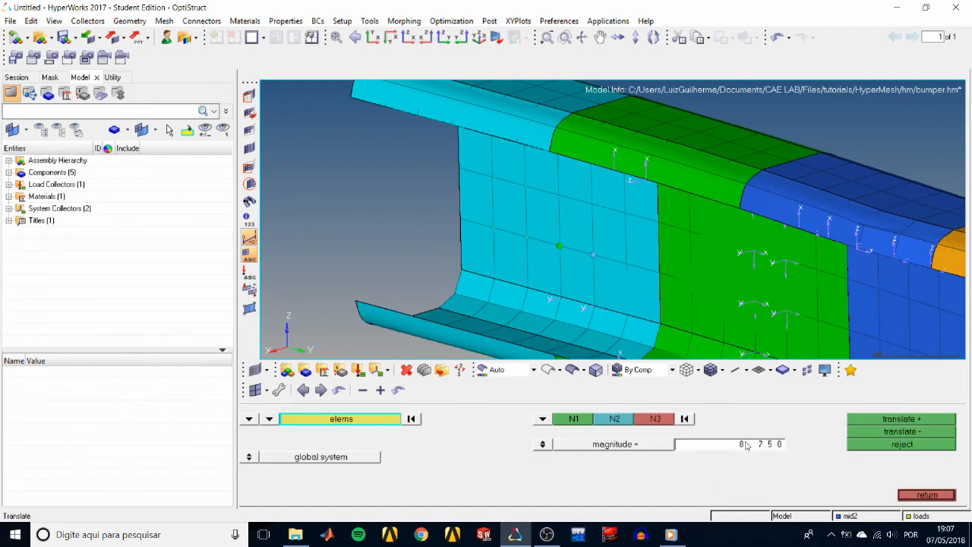
mouse_move(803, 456)
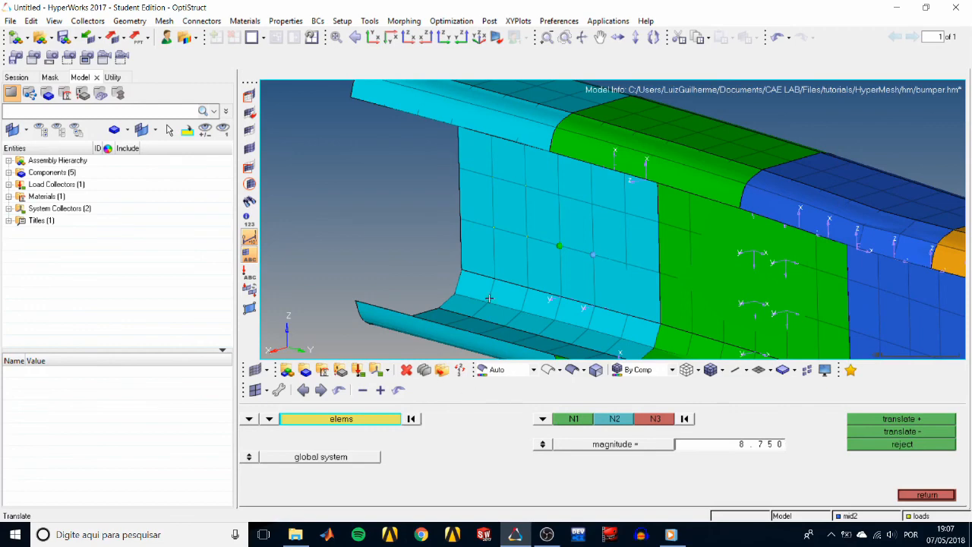
Step: Select the shell elements, pick N3 above the blue node, and test translate + and -
click(489, 201)
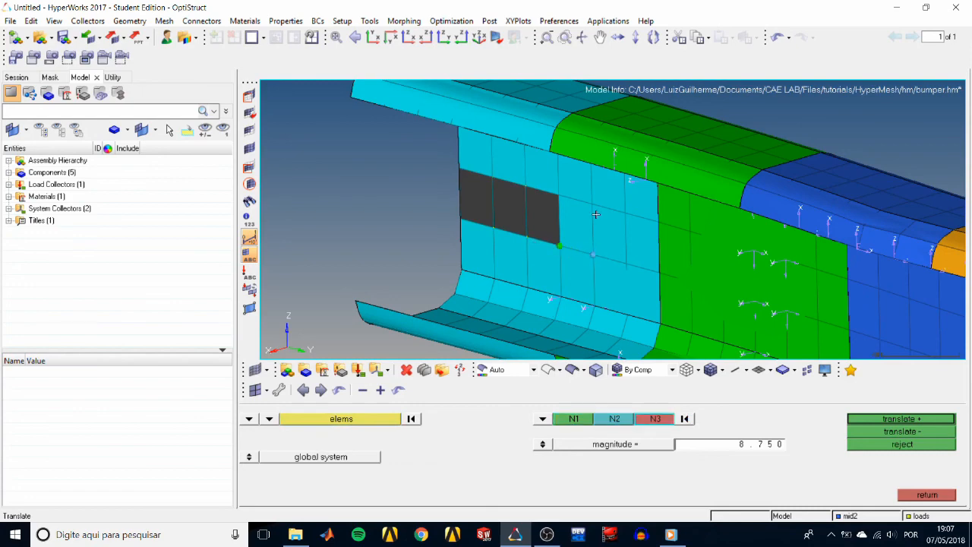
click(592, 203)
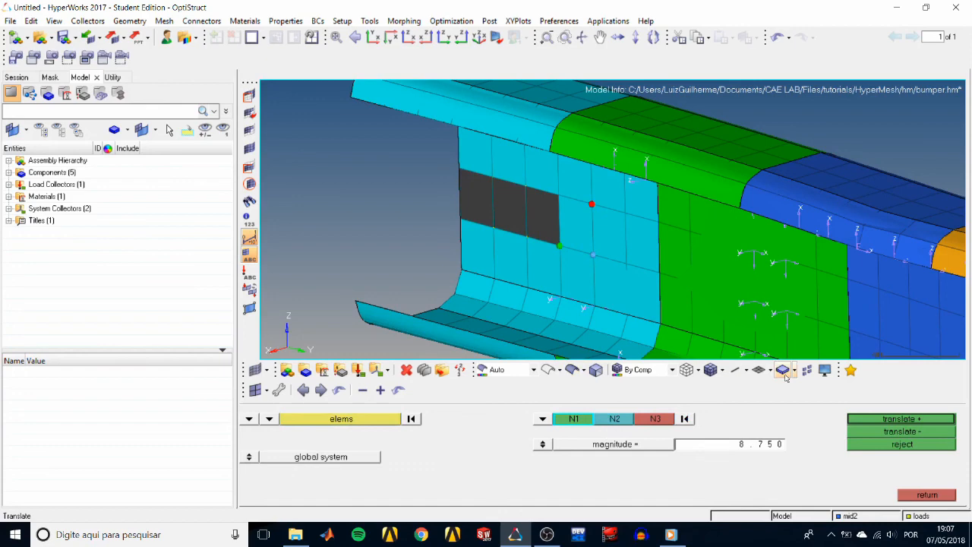
click(901, 418)
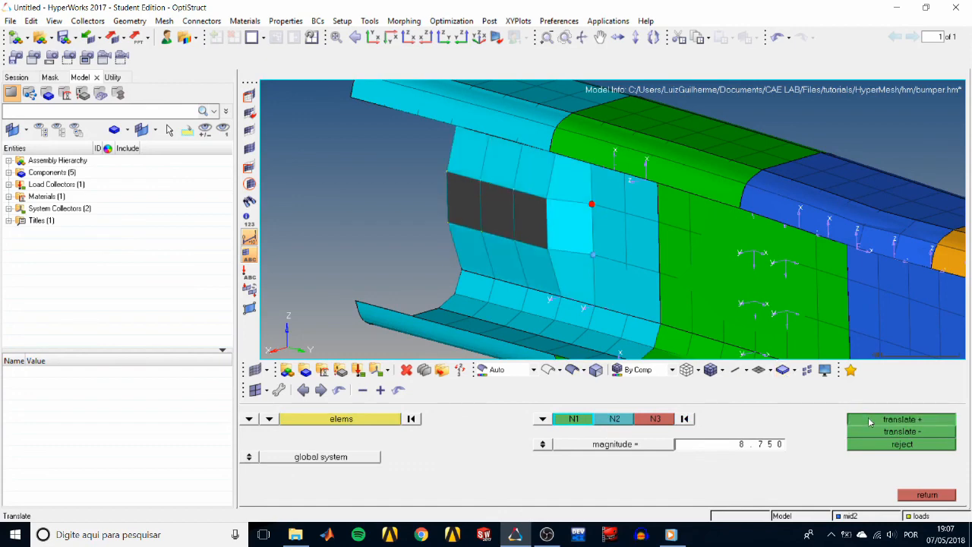
click(901, 418)
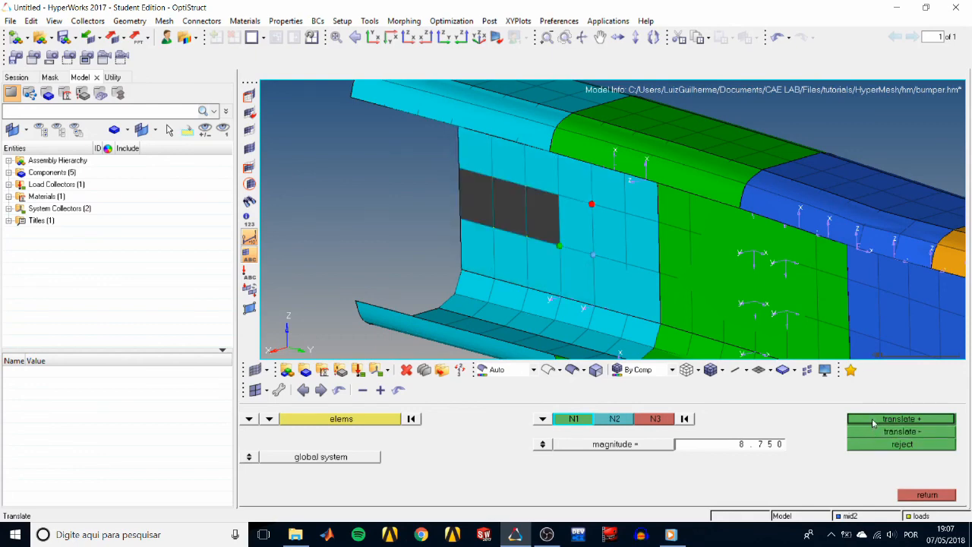
mouse_move(889, 475)
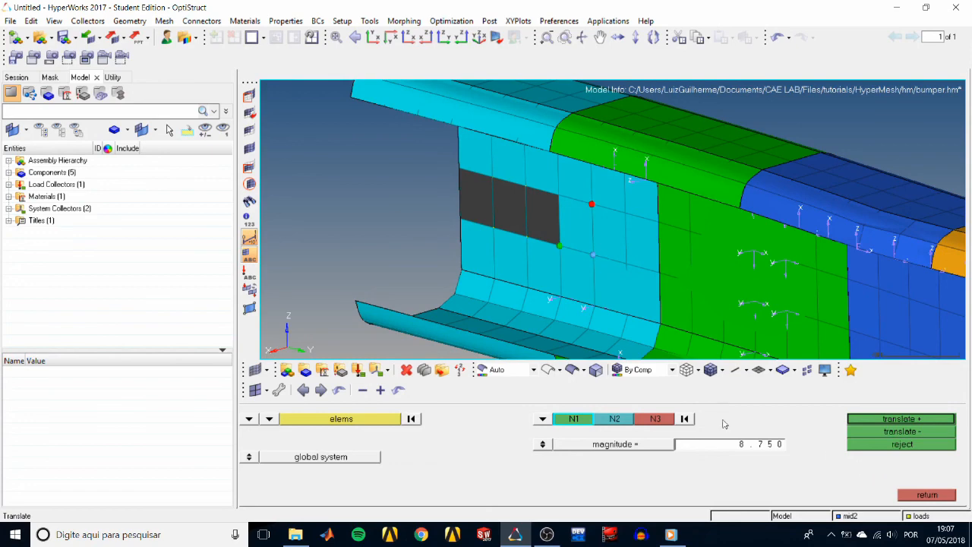
mouse_move(836, 462)
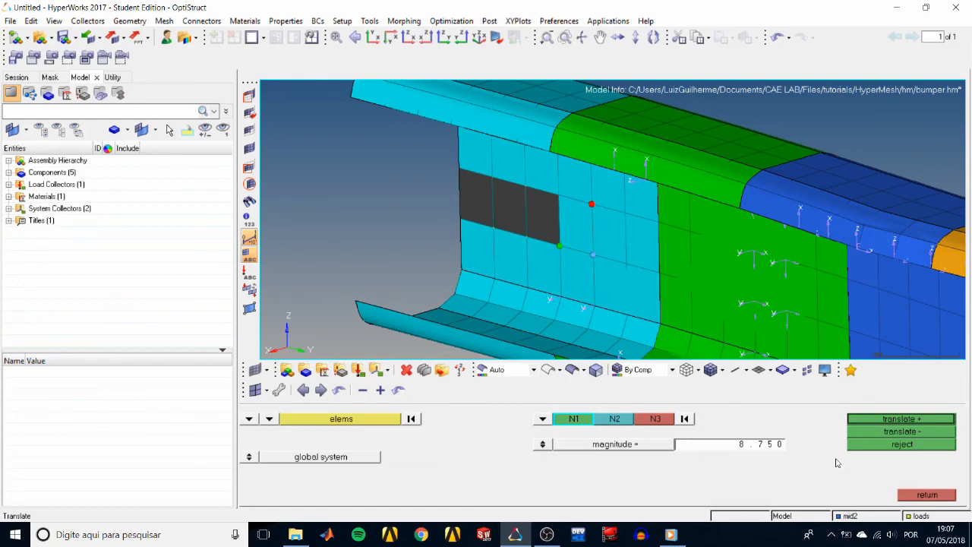
mouse_move(792, 471)
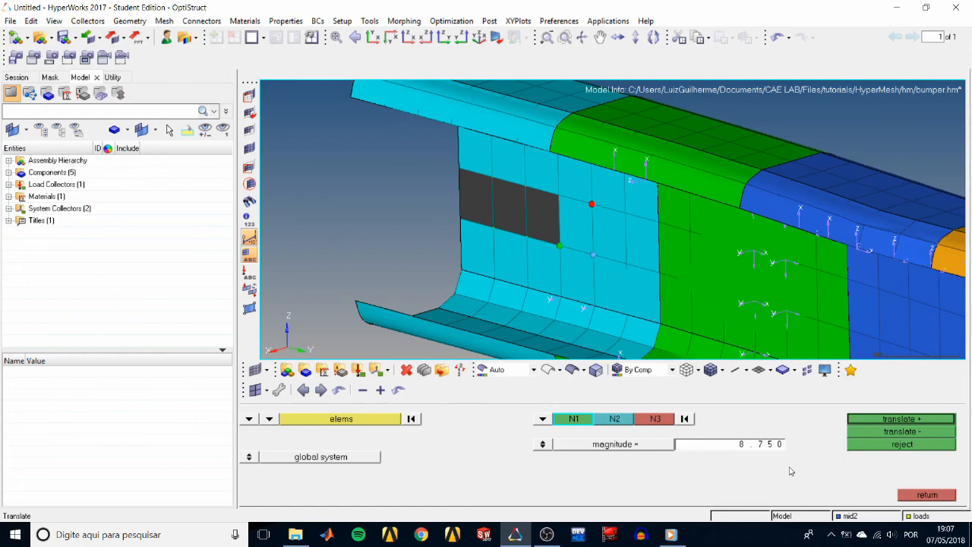